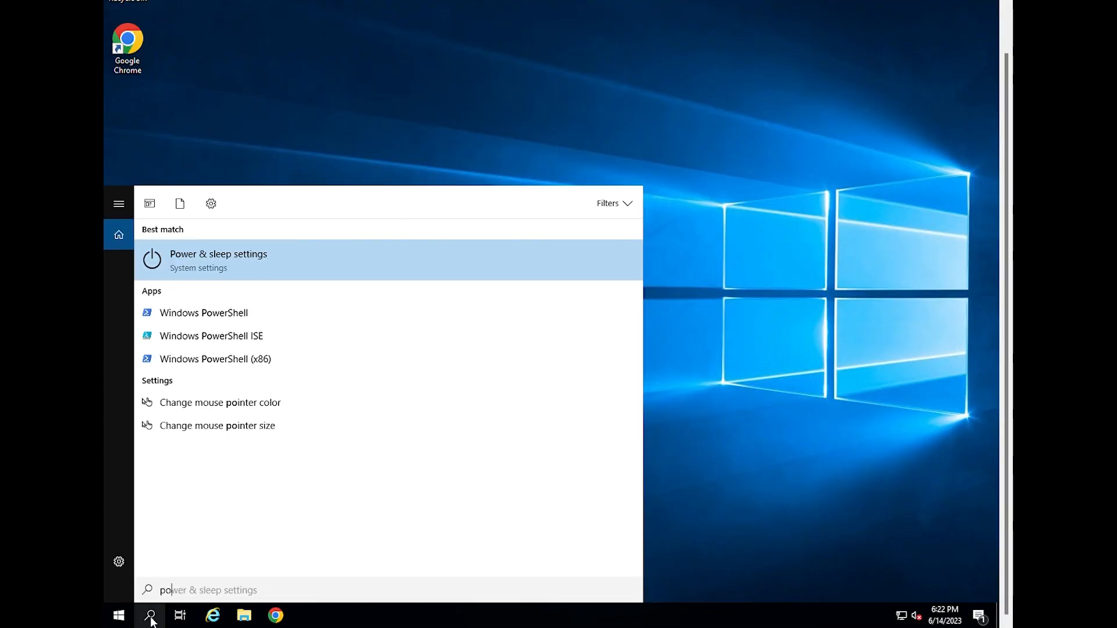
Compute time since last boot in PowerShell with (get-date) - (gcim Win32_OperatingSystem).LastBootUpTime.
click(203, 313)
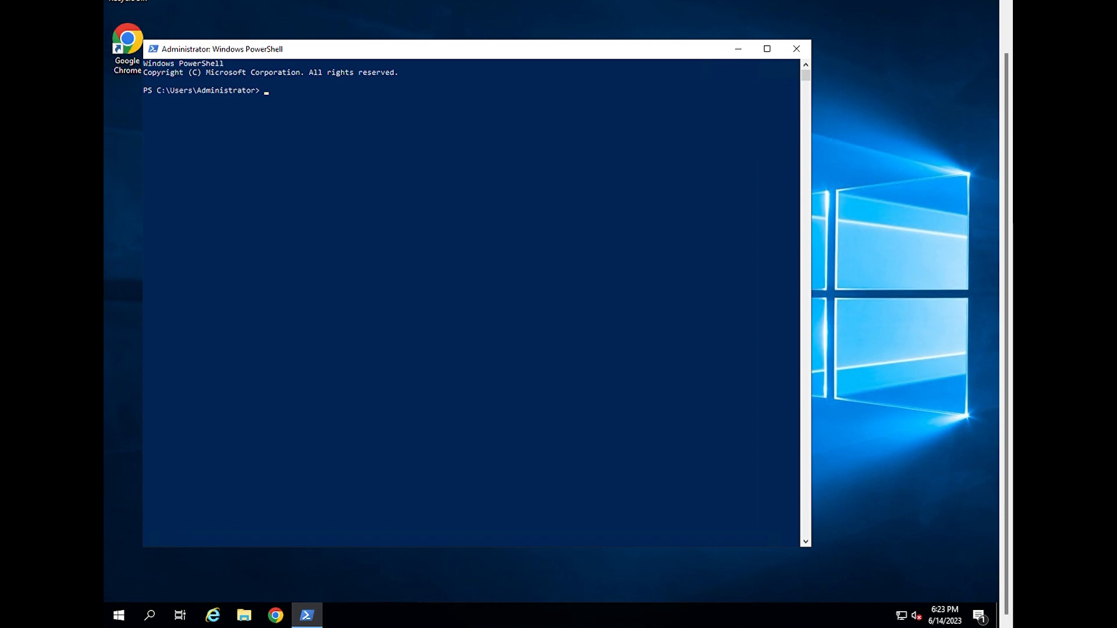
text((get-date) - (gcim Win32_OperatingSystem).LastBootUpTime)
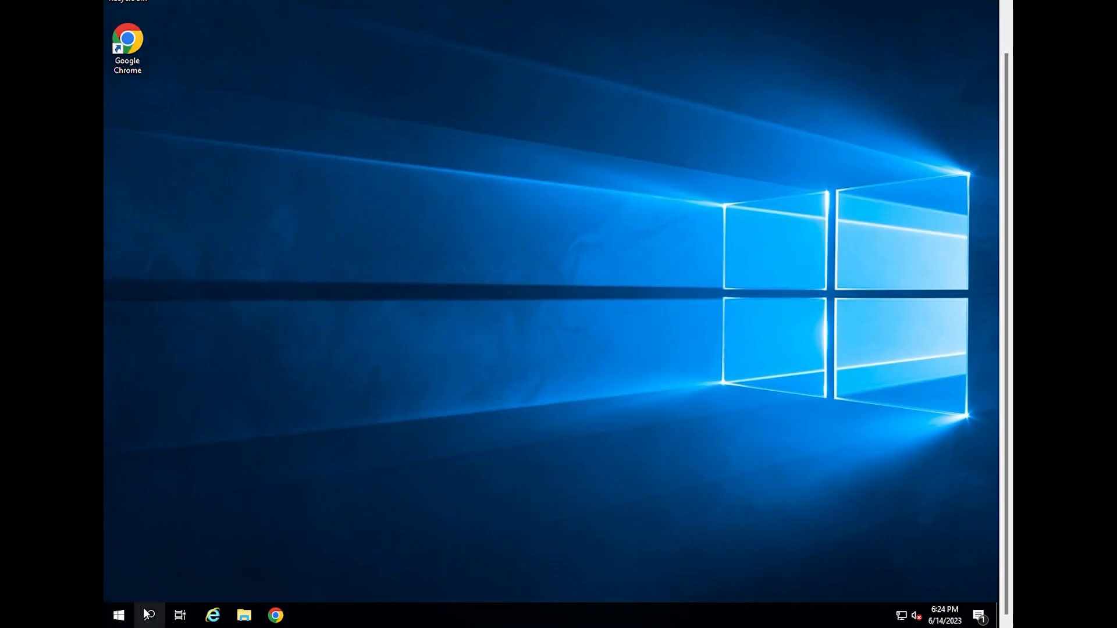
Run systeminfo | find "System Boot Time" as administrator, showing 6/13/2023, 3:33:41 AM, then close.
right_click(208, 258)
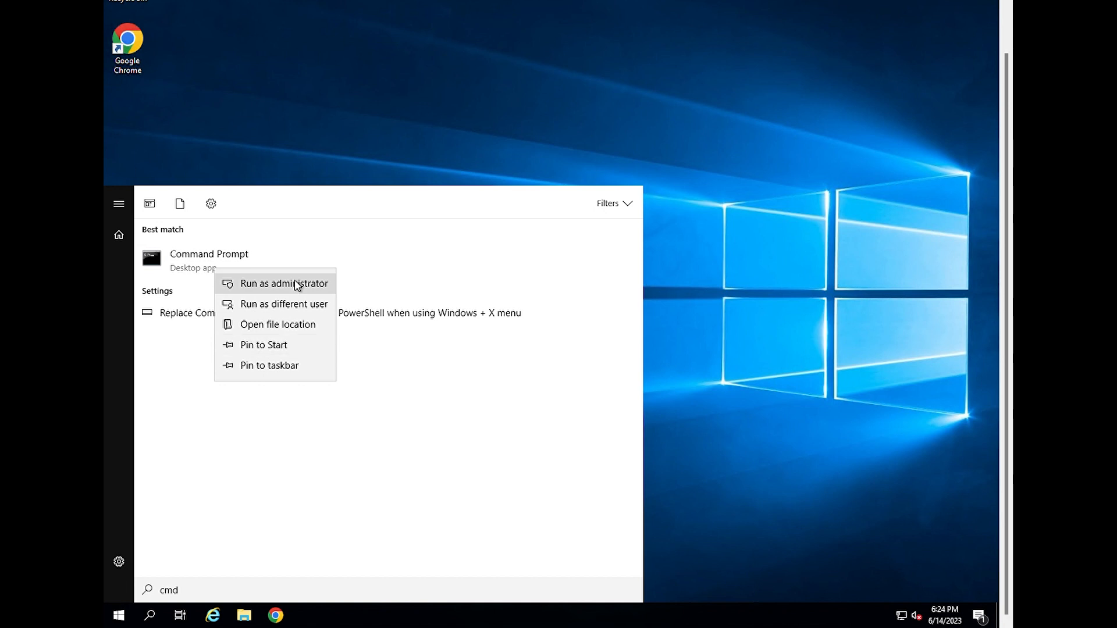
click(283, 283)
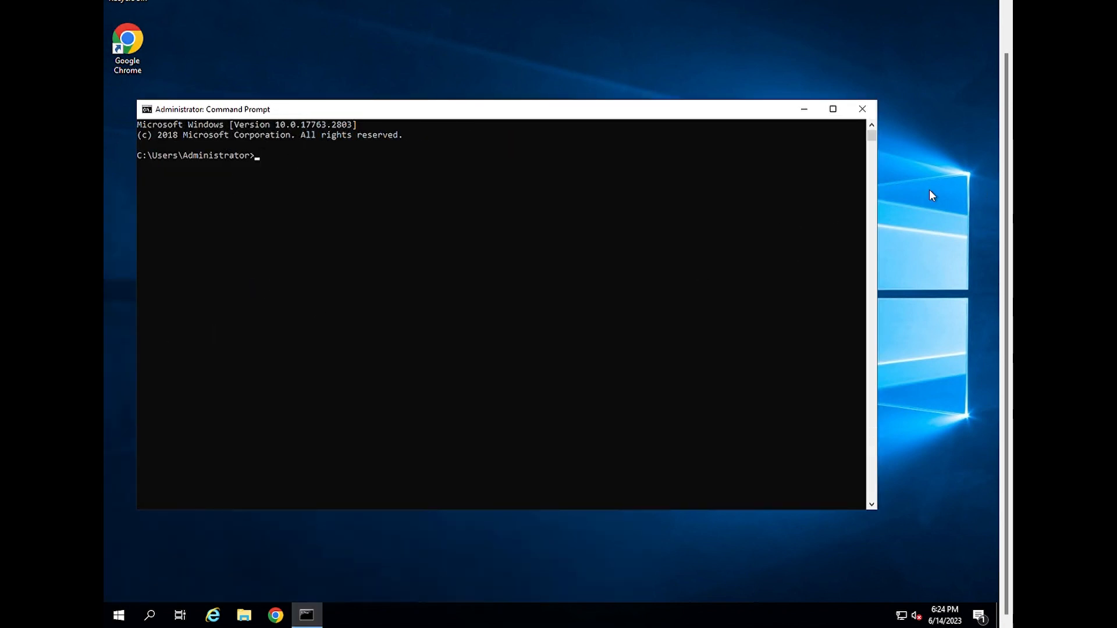
text(systeminfo | find "System Boot Time")
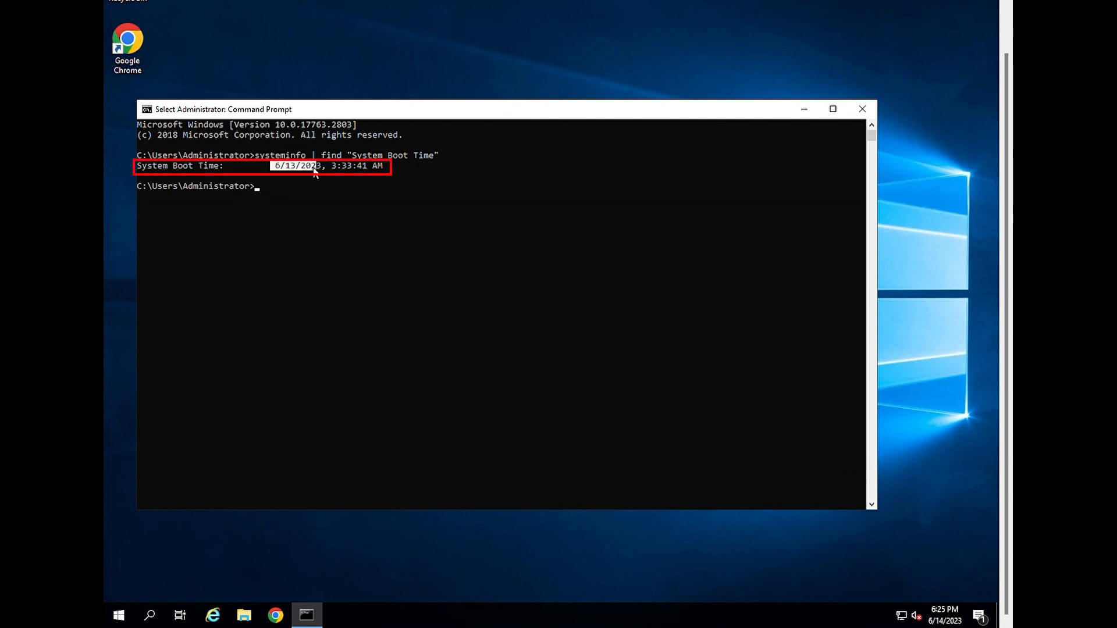
click(860, 109)
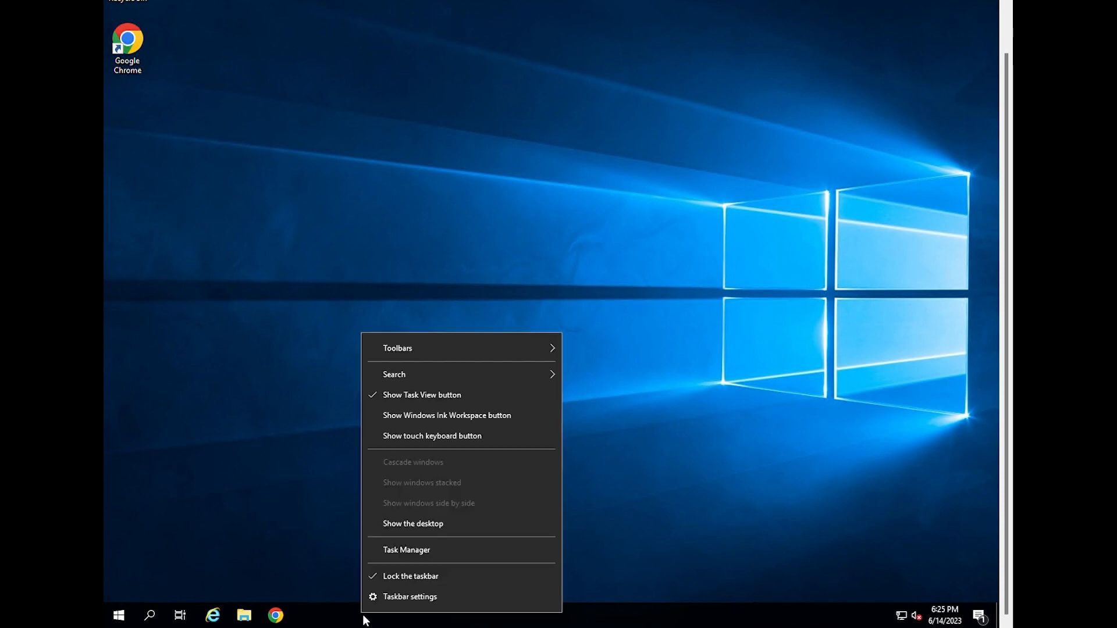
Show Task Manager's full-details Performance CPU view with up time 1:14:52:01.
click(408, 549)
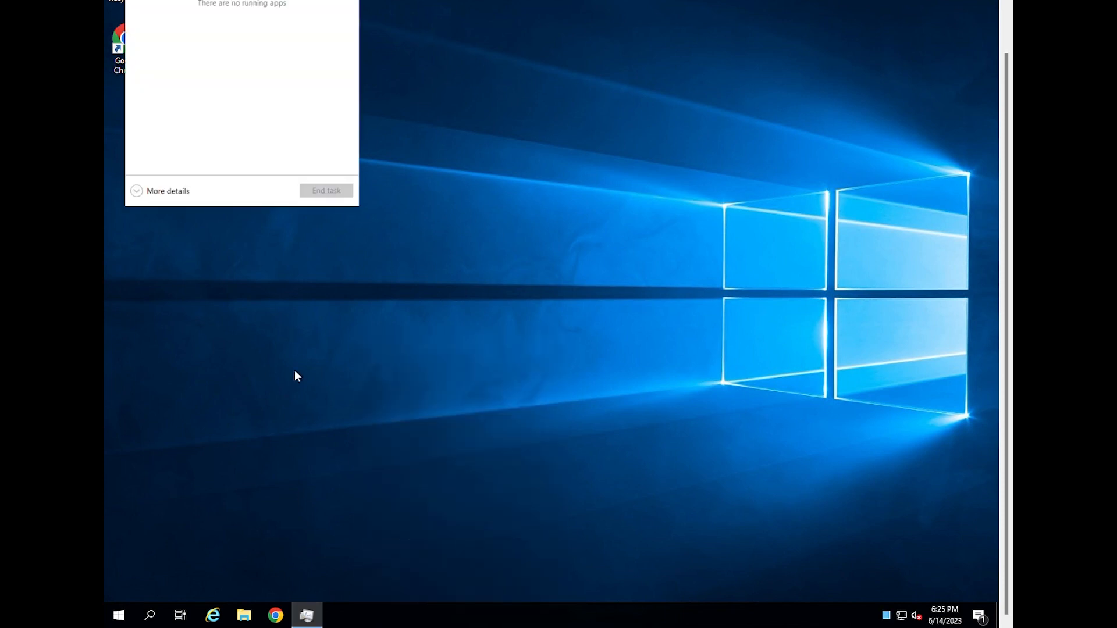
click(168, 190)
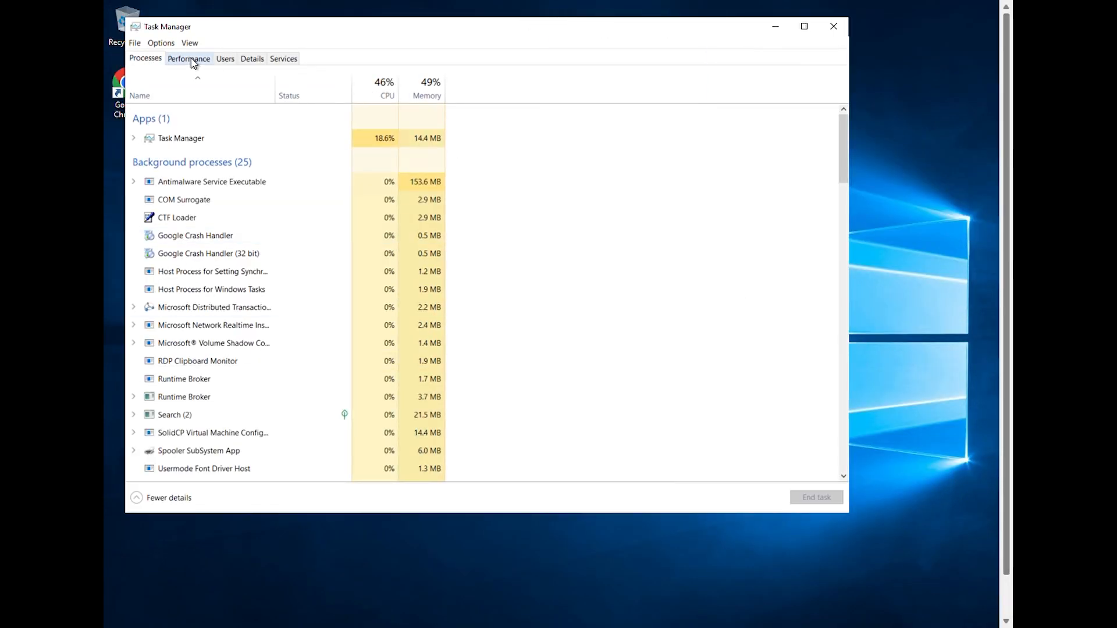
click(188, 58)
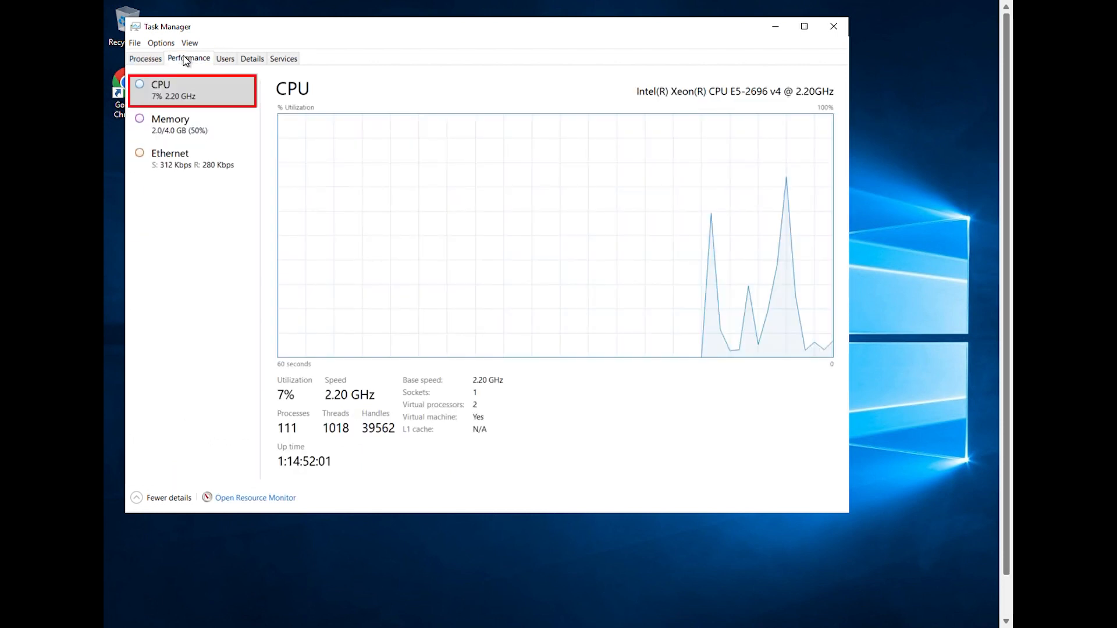